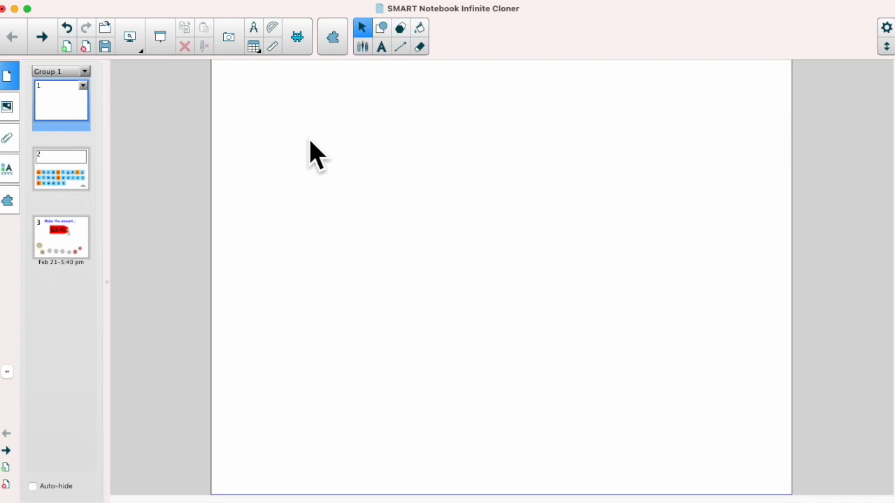
mouse_move(344, 123)
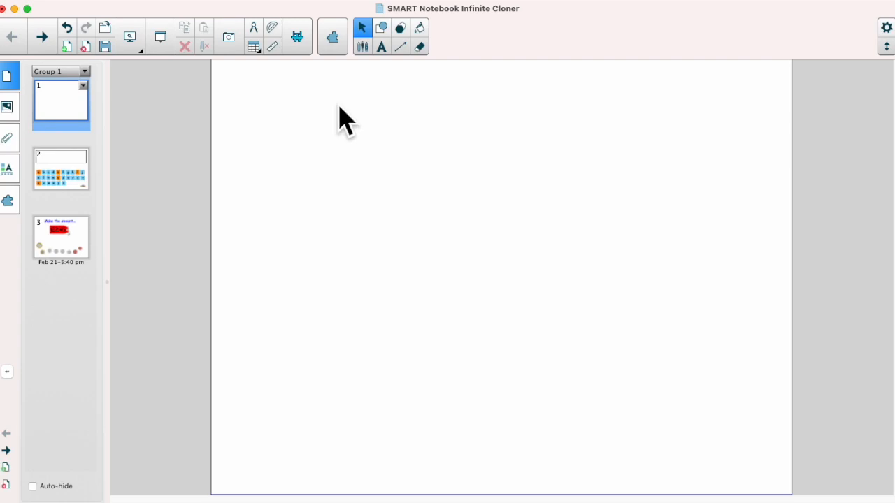
Choose the hexagon from the Shapes tool to draw a red hexagon on page 1
left_click(400, 28)
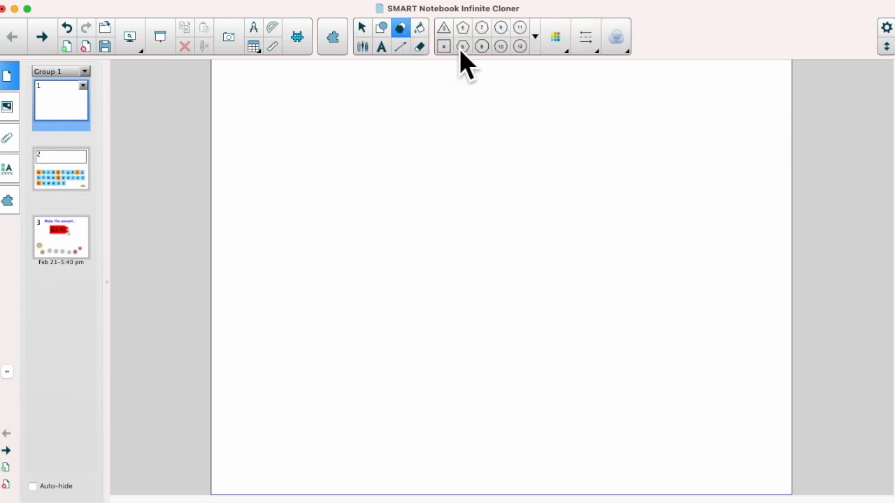
left_click(462, 46)
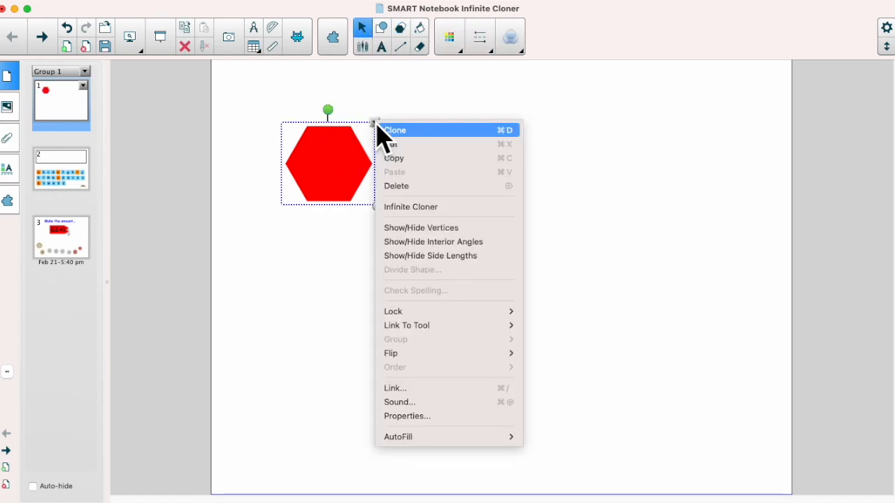
mouse_move(448, 207)
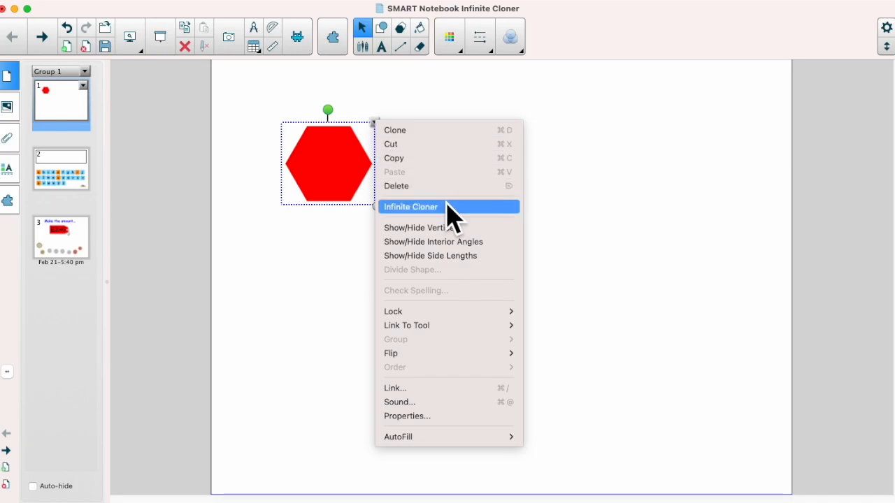
mouse_move(450, 223)
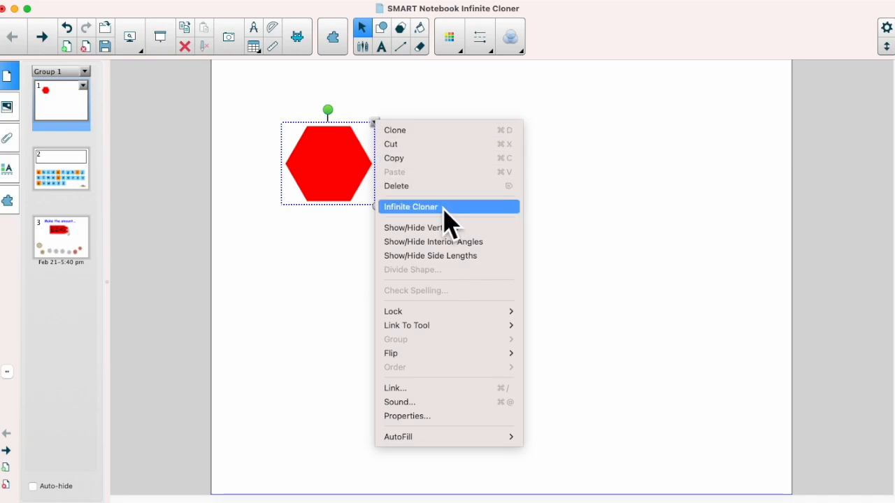
Make the hexagon an Infinite Cloner, drag out copies, then clear them leaving the original
left_click(411, 207)
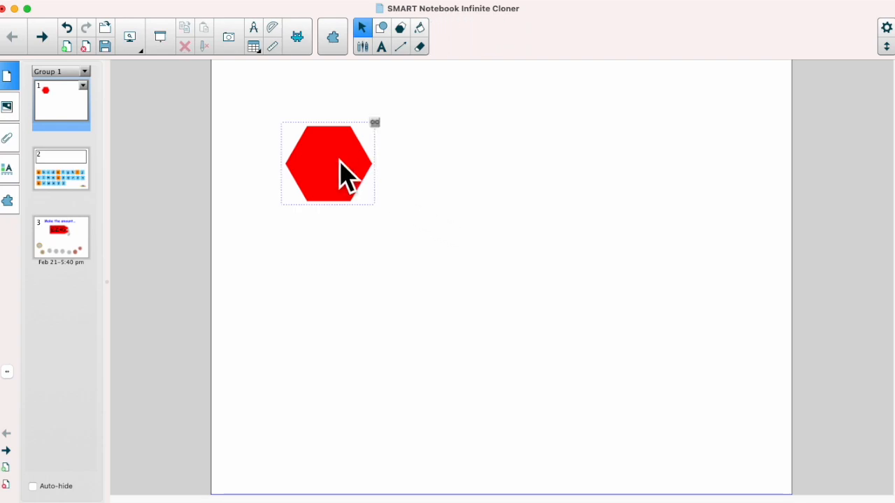
mouse_move(384, 147)
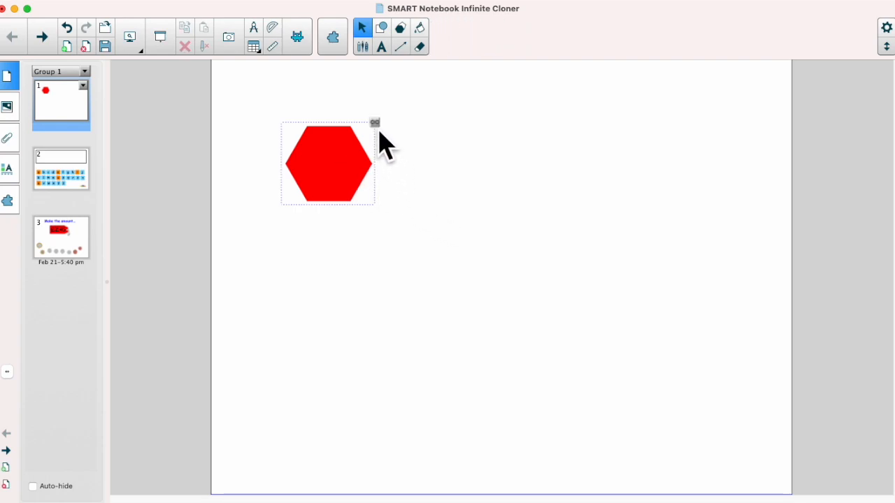
mouse_move(346, 179)
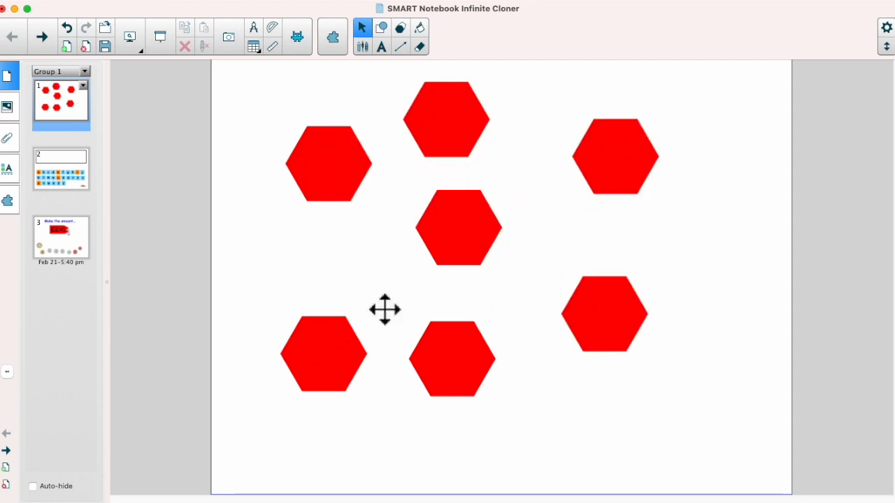
left_click(615, 155)
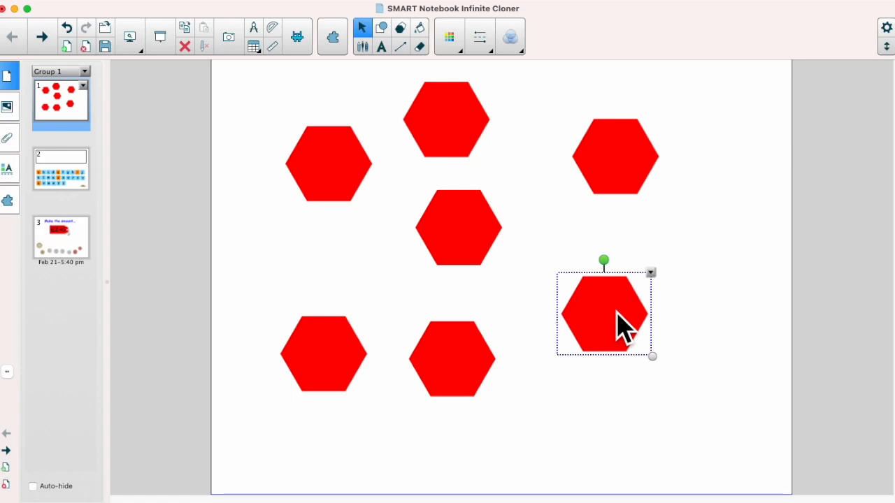
left_click_drag(604, 314, 456, 358)
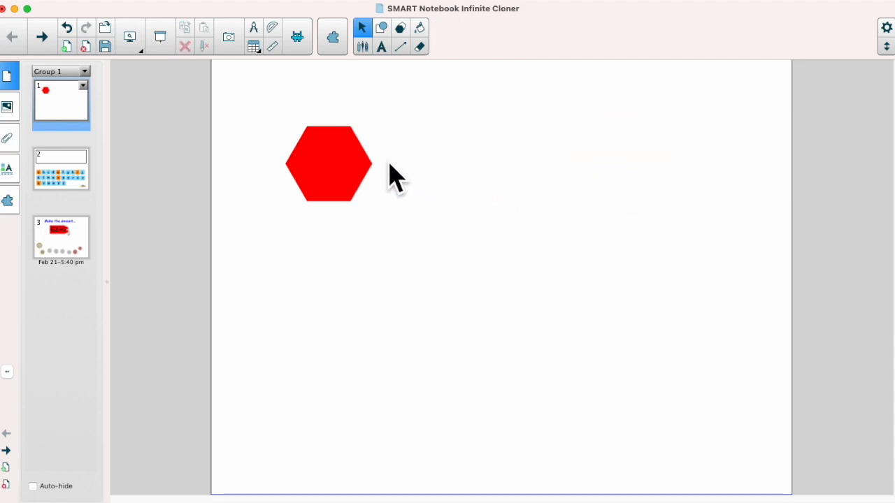
Switch off Infinite Cloner on the hexagon and drag it toward the top-left corner
left_click(338, 179)
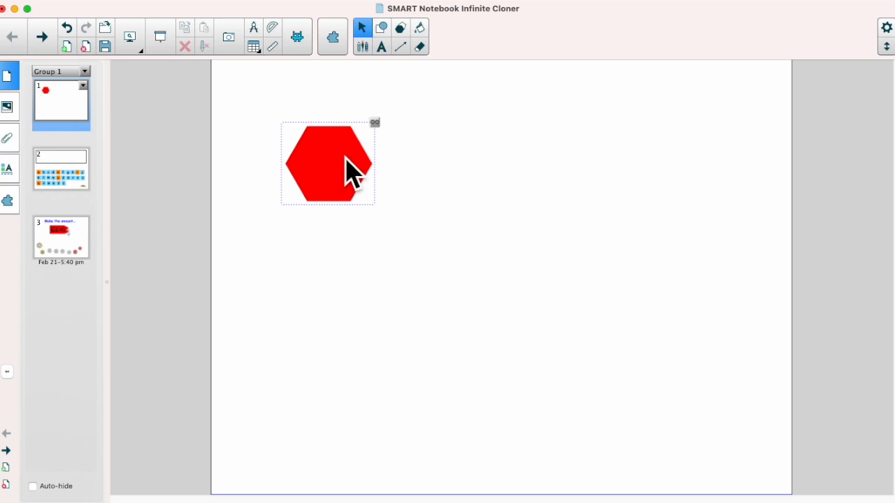
left_click(375, 123)
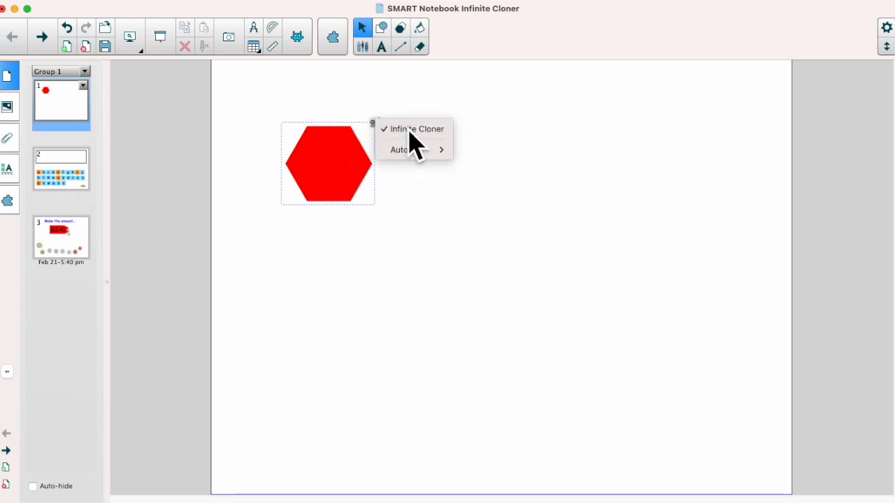
left_click(417, 129)
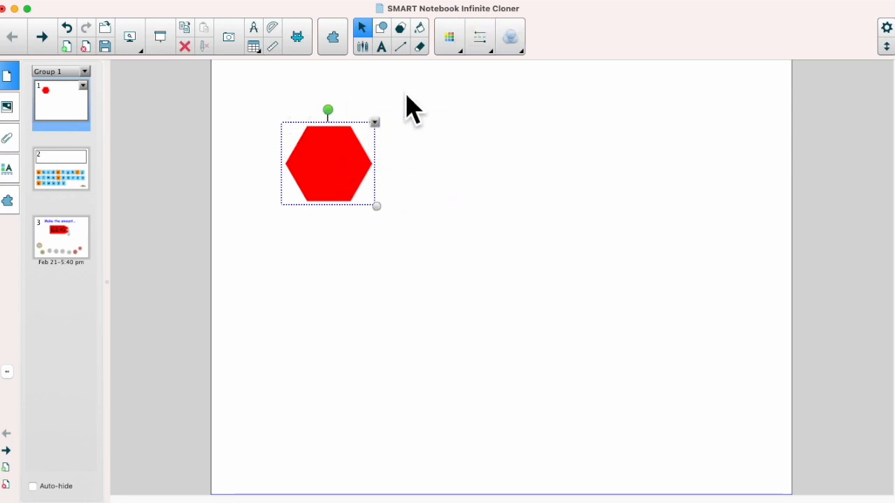
mouse_move(353, 155)
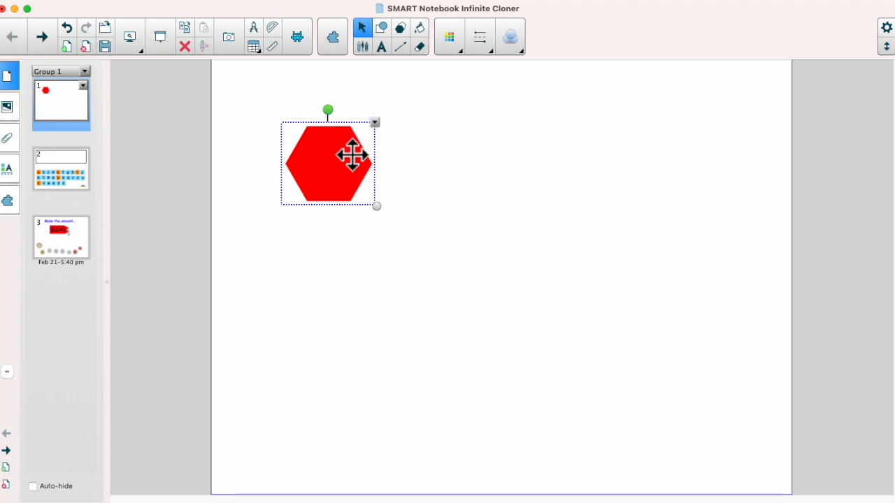
left_click_drag(352, 155, 279, 123)
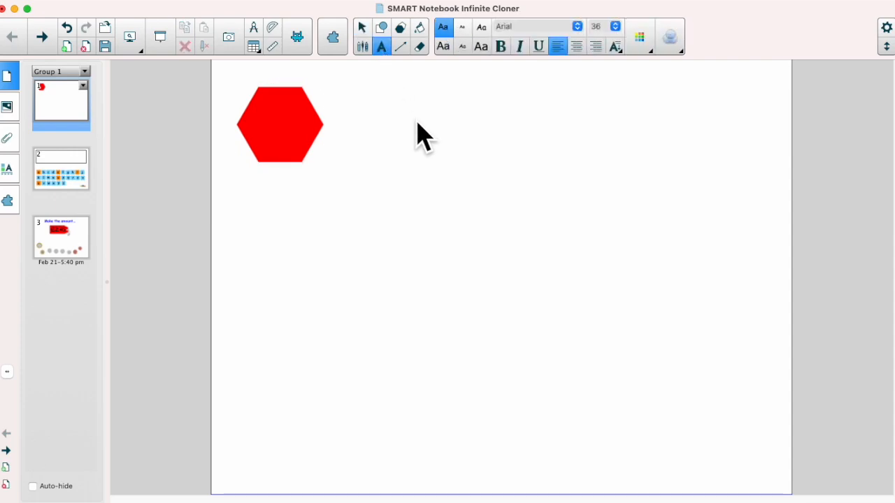
Add a 'hello' text box, make it an Infinite Cloner, then remove the extra copies
type("hello")
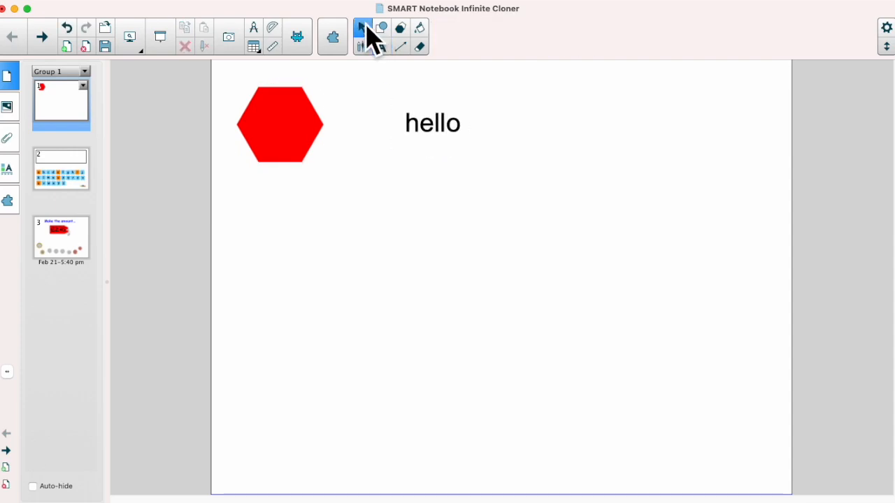
left_click(432, 123)
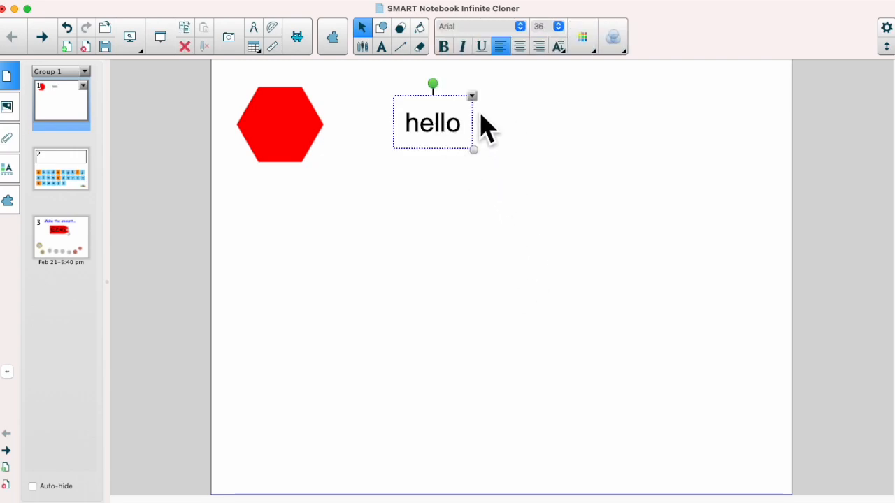
right_click(432, 123)
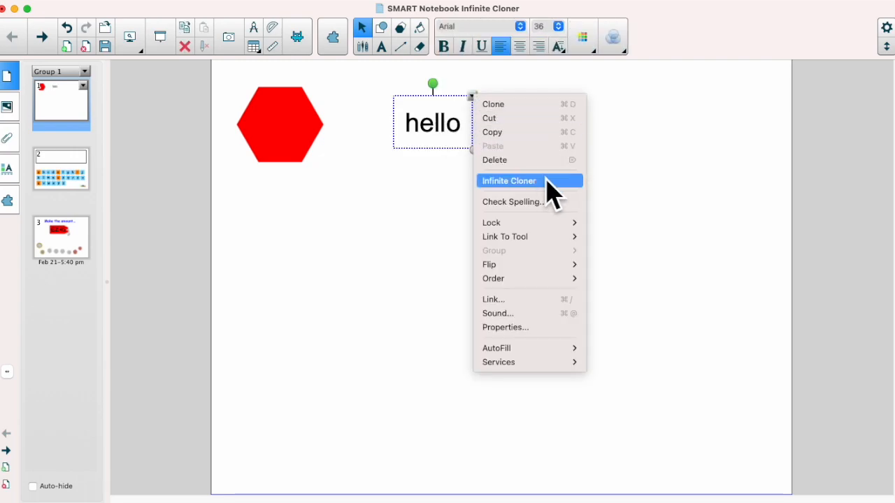
left_click(509, 181)
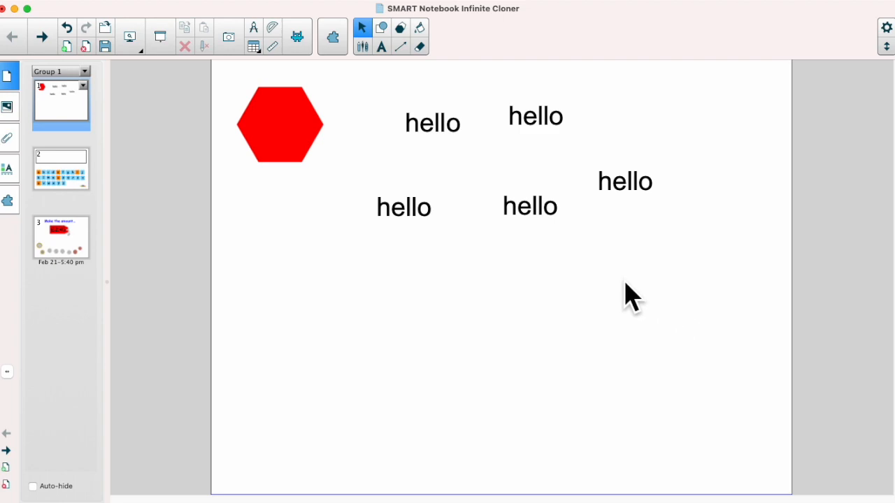
left_click(528, 205)
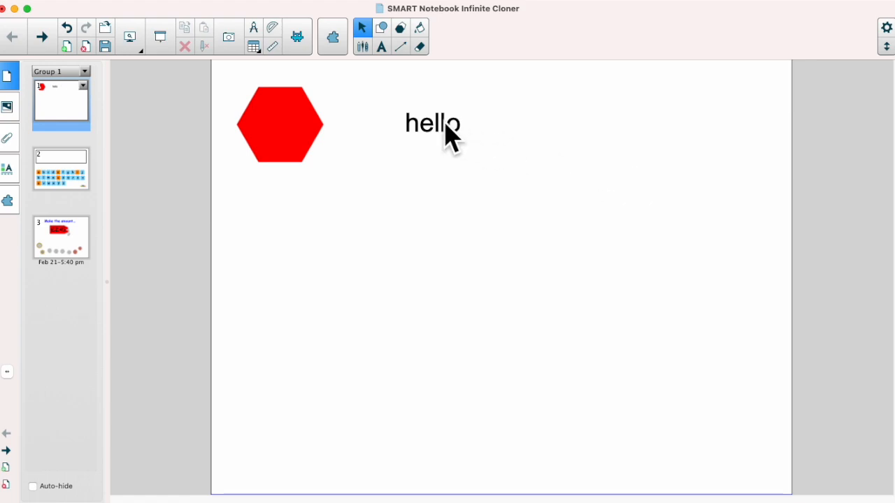
left_click(433, 123)
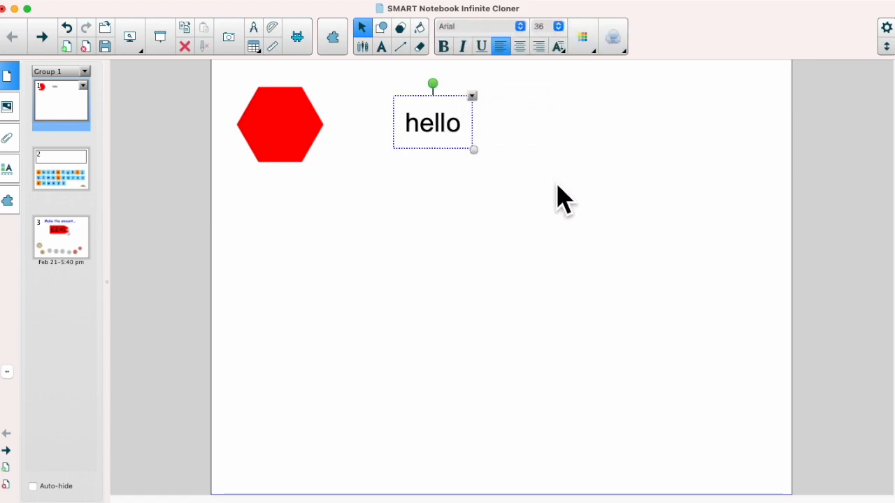
mouse_move(174, 199)
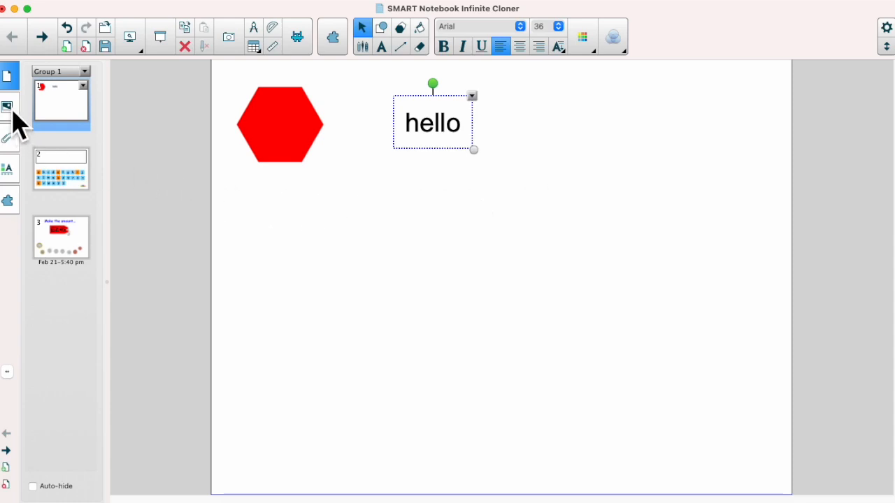
Search the Gallery, expand Pictures and drag the red apple image onto the page
left_click(8, 109)
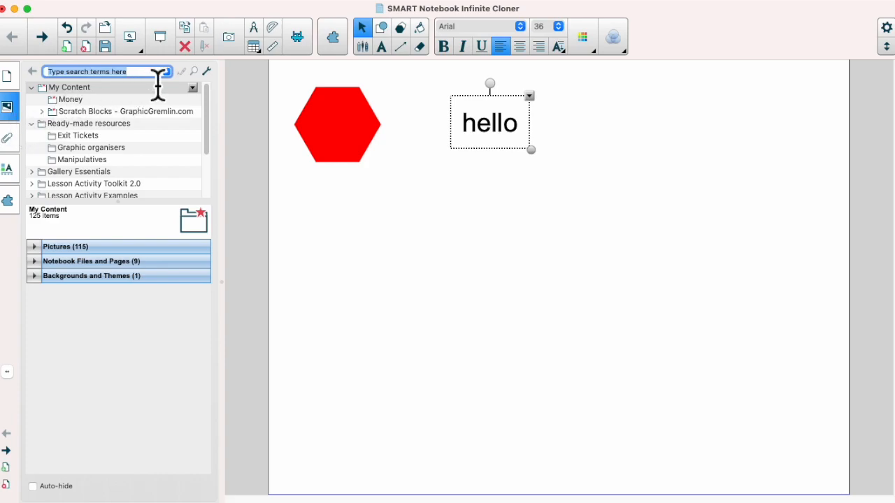
type("animals")
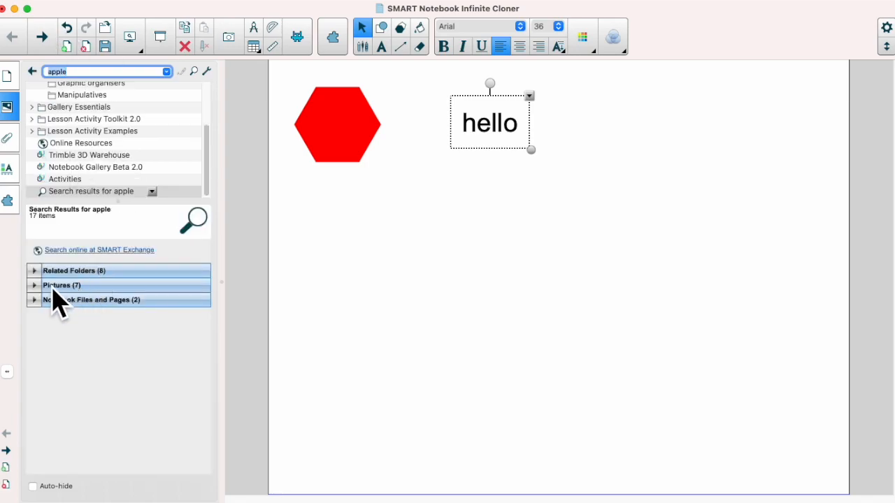
left_click(61, 286)
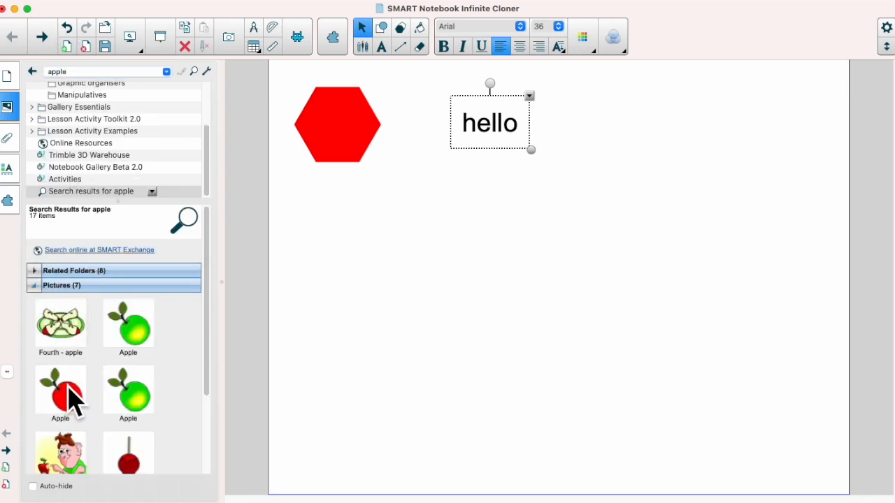
left_click_drag(61, 384, 404, 279)
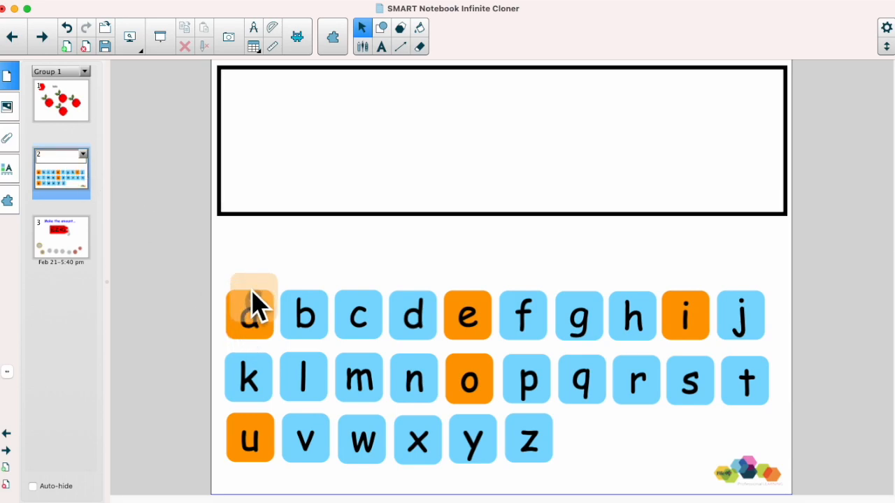
Drag copies of letter a and another letter into the answer box, then clear them
left_click_drag(249, 314, 294, 140)
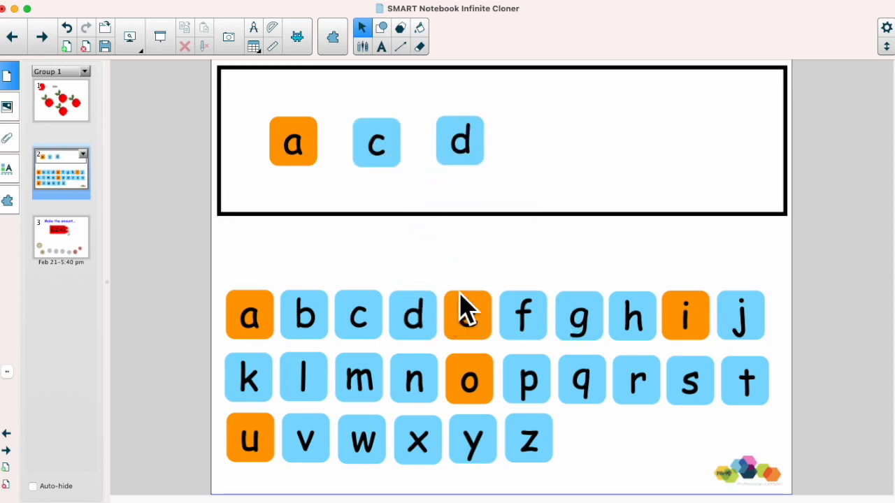
left_click_drag(467, 316, 530, 140)
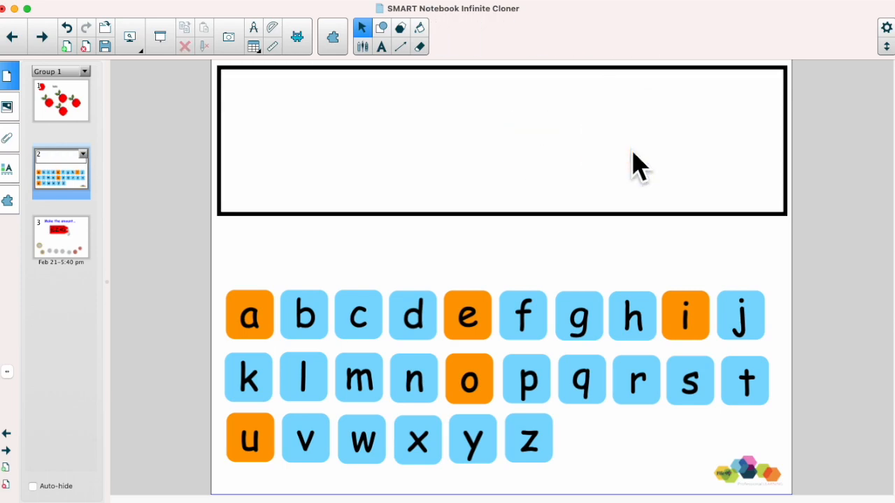
left_click(62, 240)
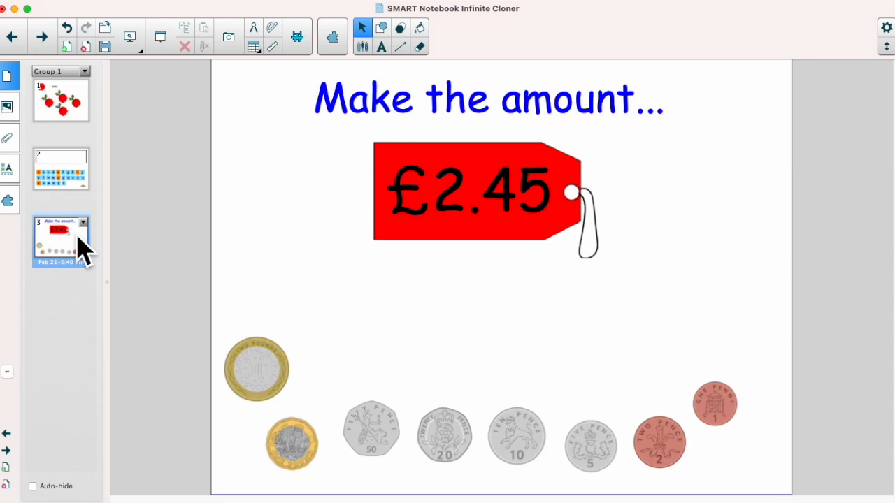
mouse_move(448, 277)
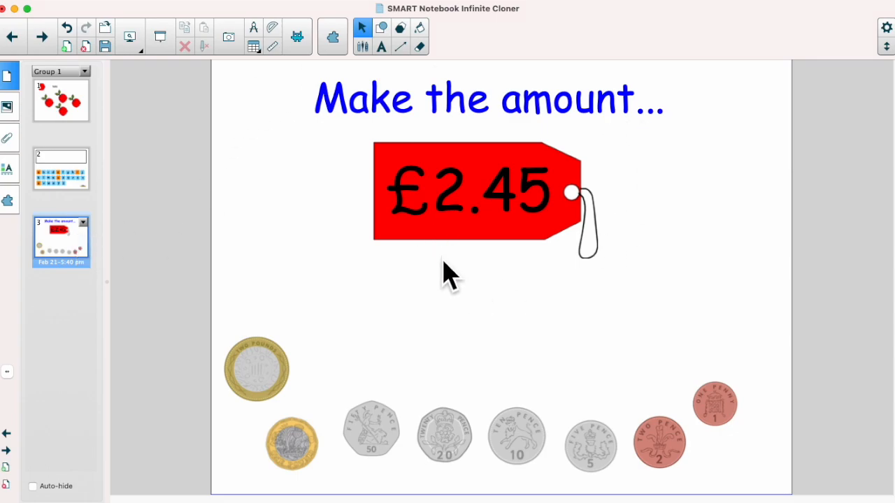
mouse_move(258, 369)
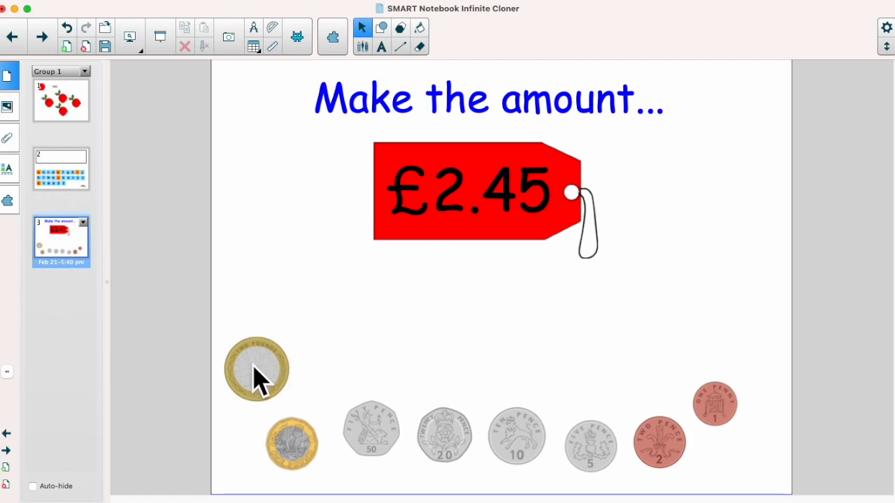
mouse_move(643, 464)
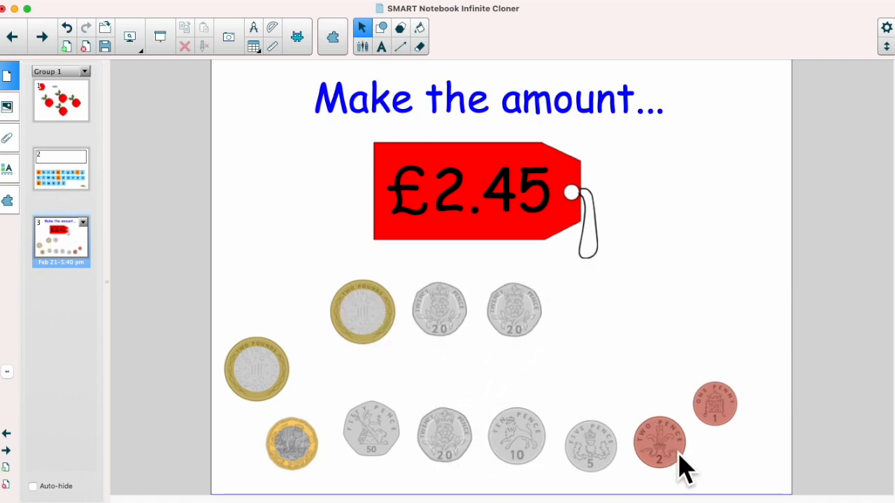
Drag a 5p coin copy beside the £2 and two 20p coins to make £2.45
left_click_drag(658, 441, 586, 310)
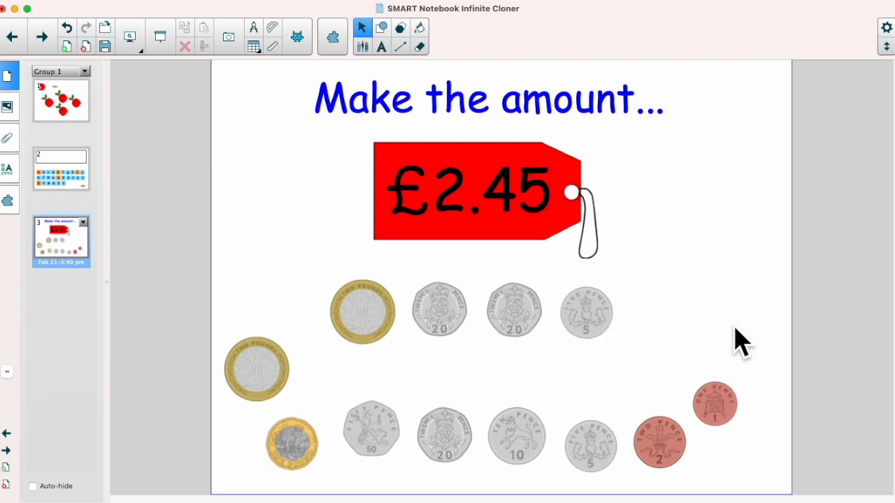